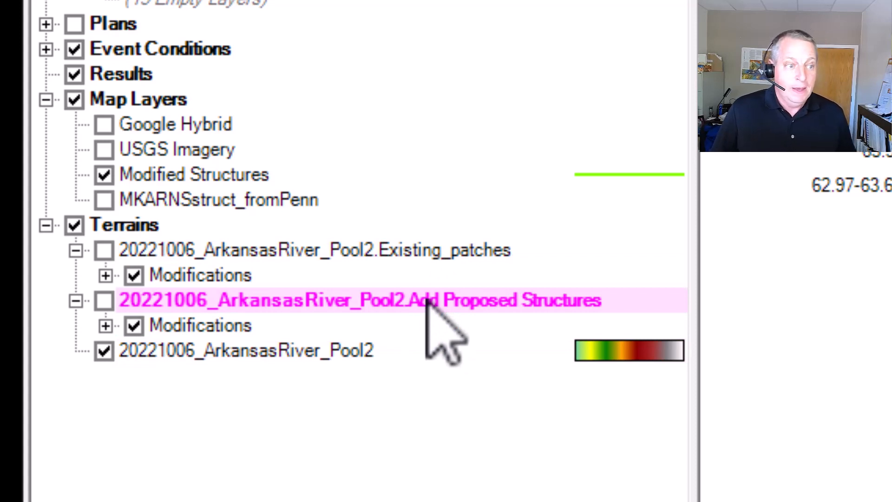
{"action": "mouse_move", "coordinate": [279, 410]}
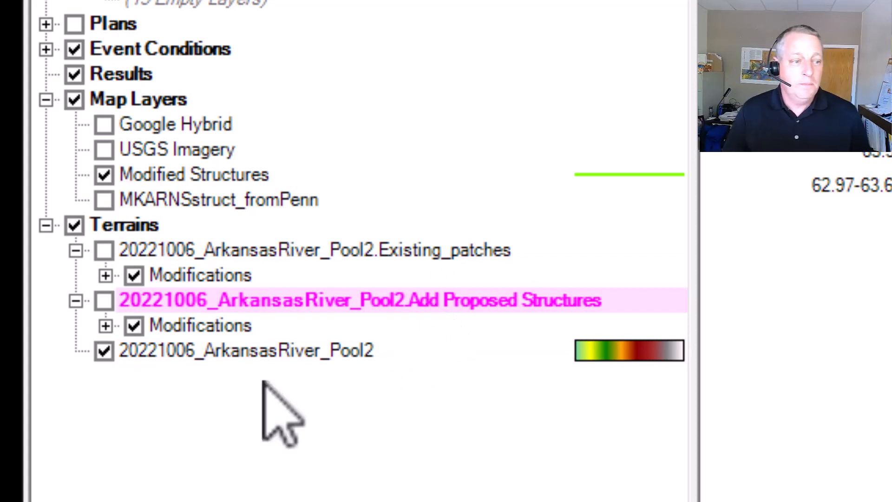
Select the base 20221006_ArkansasRiver_Pool2 terrain in the layer list
{"action": "left_click", "coordinate": [244, 350]}
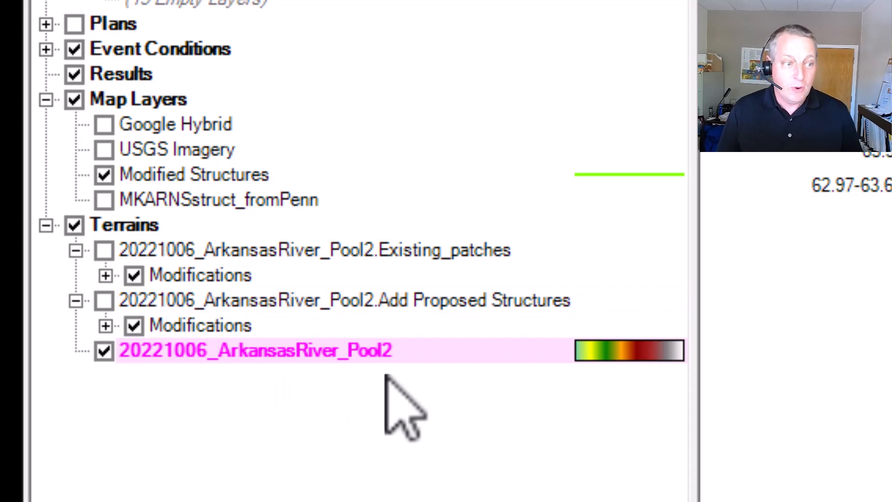
{"action": "mouse_move", "coordinate": [367, 398]}
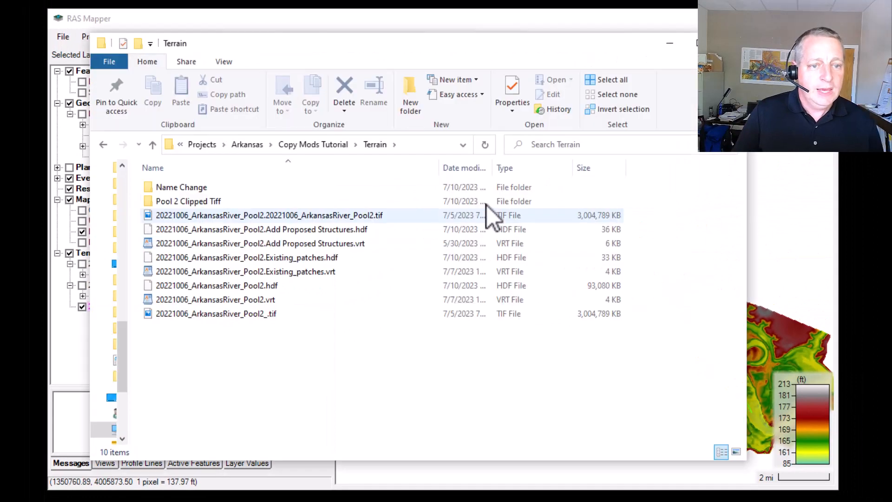
{"action": "mouse_move", "coordinate": [614, 233]}
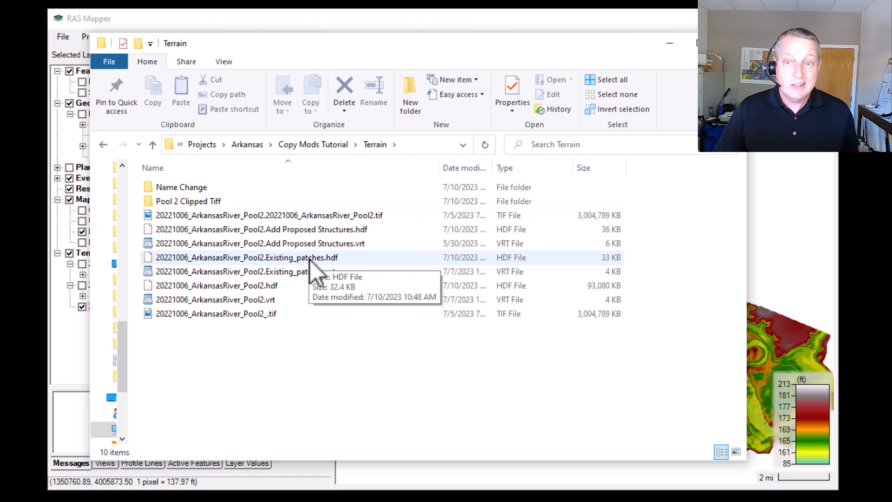
{"action": "mouse_move", "coordinate": [299, 293]}
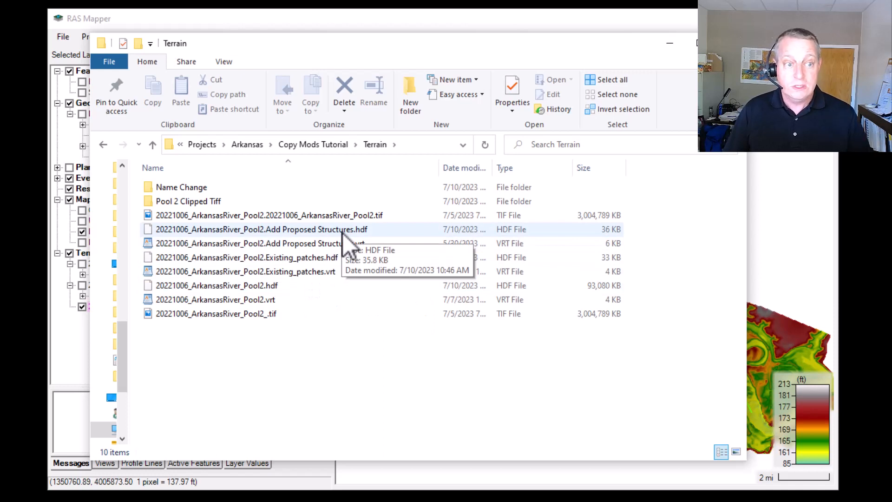
{"action": "mouse_move", "coordinate": [597, 239]}
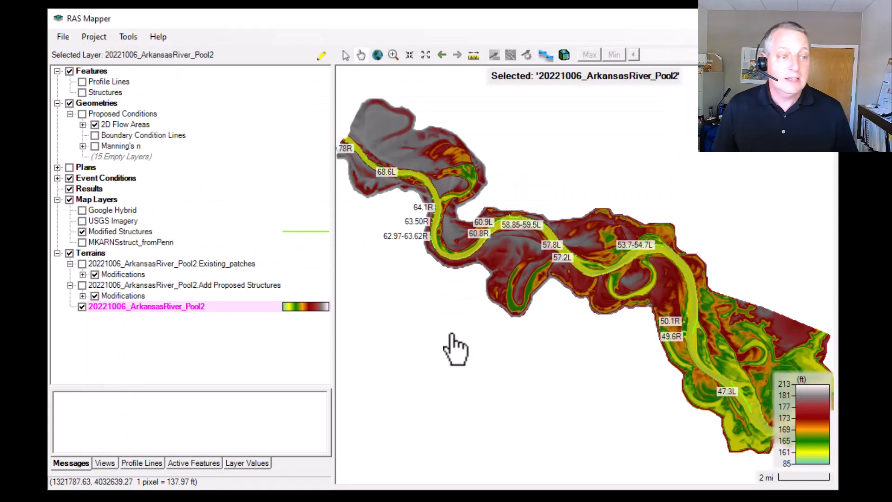
{"action": "mouse_move", "coordinate": [279, 279]}
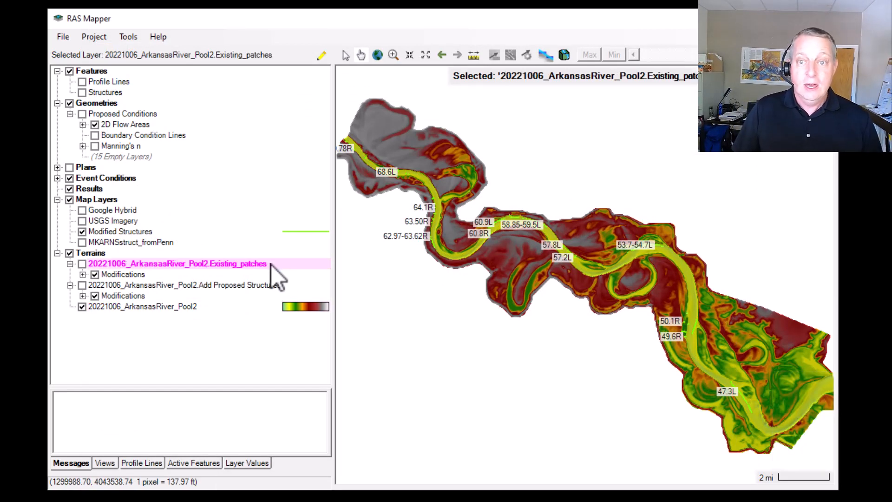
{"action": "mouse_move", "coordinate": [230, 284]}
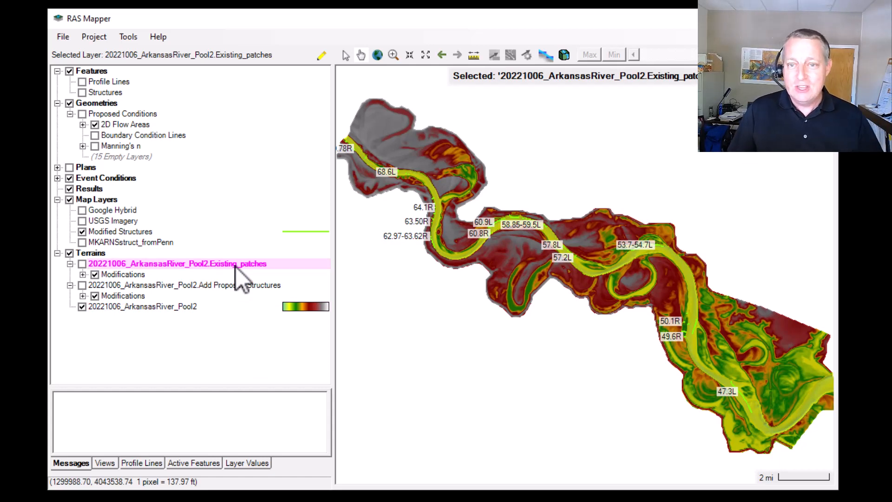
{"action": "left_click", "coordinate": [182, 284]}
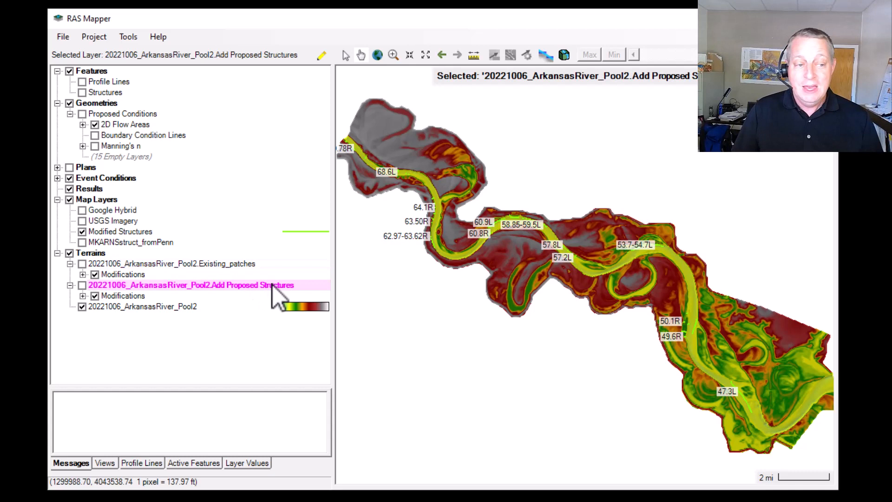
{"action": "mouse_move", "coordinate": [268, 293]}
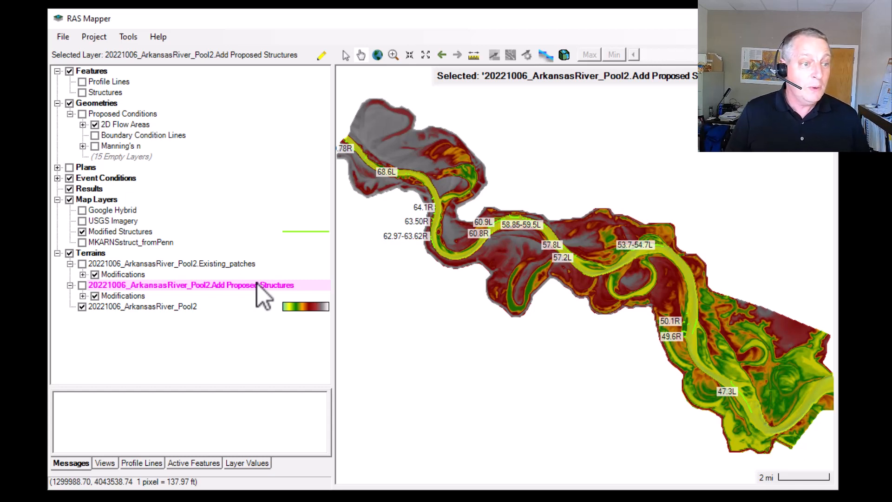
{"action": "mouse_move", "coordinate": [244, 279]}
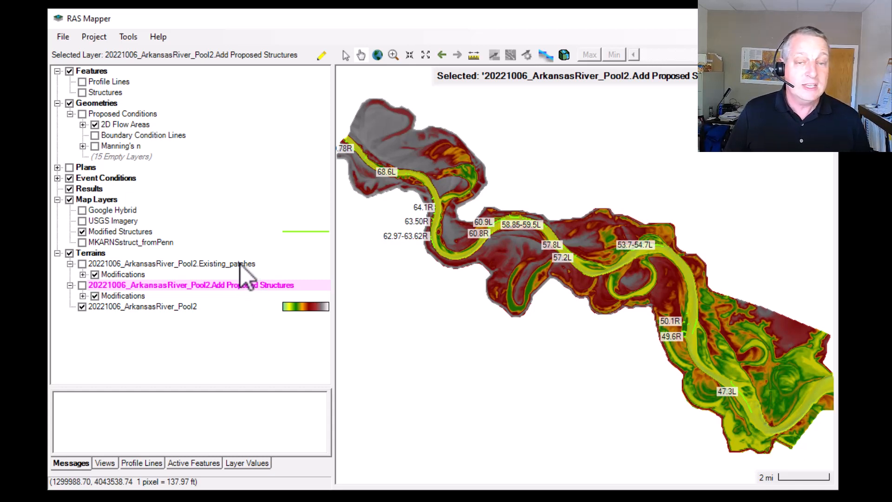
{"action": "mouse_move", "coordinate": [248, 301]}
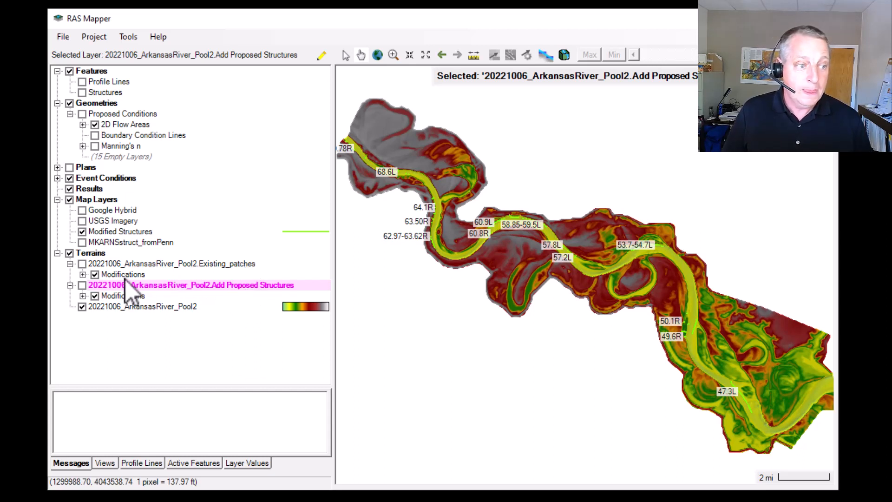
{"action": "left_click", "coordinate": [124, 274]}
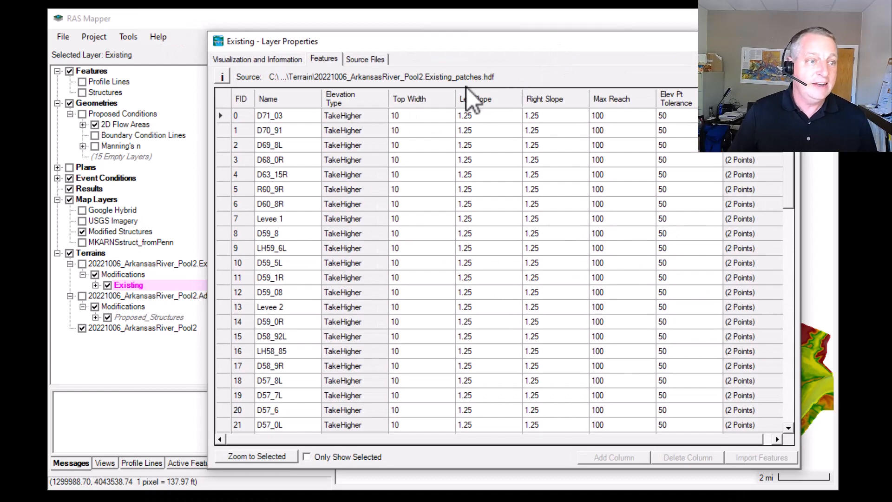
{"action": "mouse_move", "coordinate": [245, 130]}
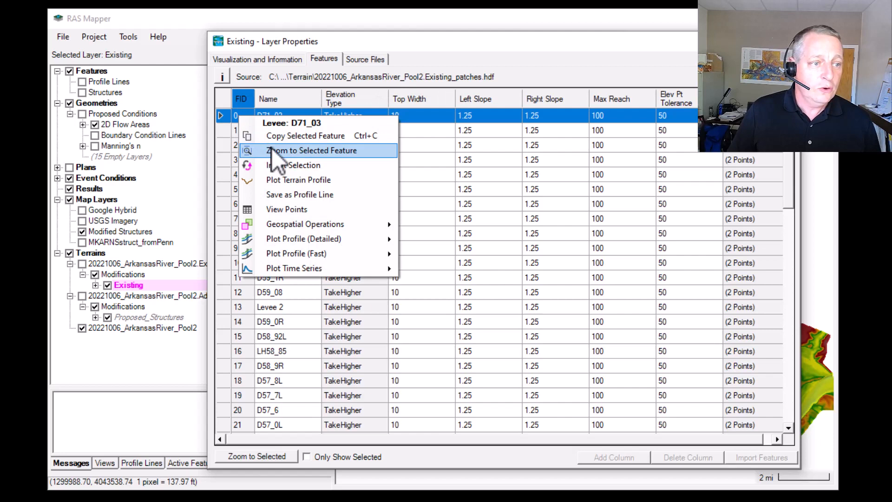
Zoom to levee D71_03 and copy it as the selected feature of the Existing layer
{"action": "left_click", "coordinate": [311, 151]}
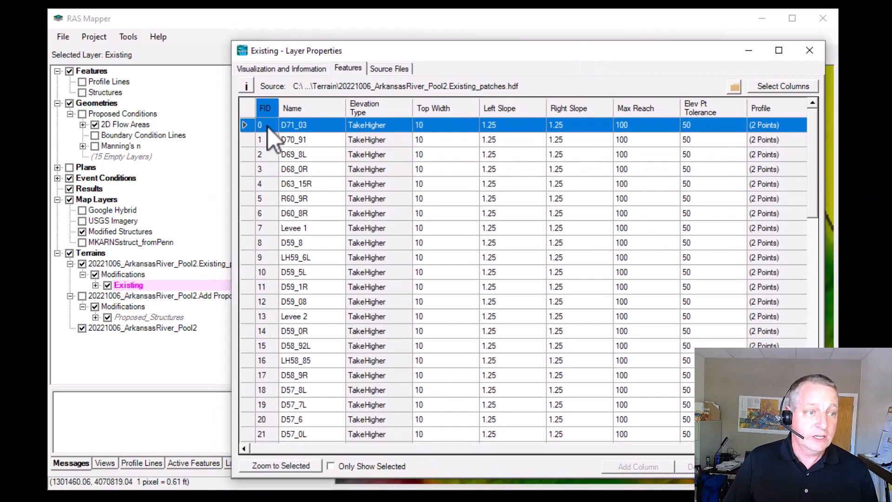
{"action": "right_click", "coordinate": [293, 125]}
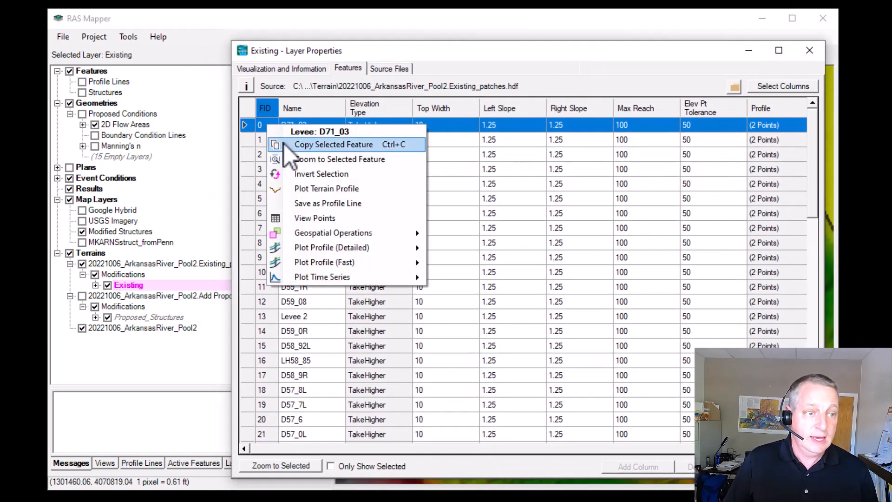
{"action": "left_click", "coordinate": [339, 159]}
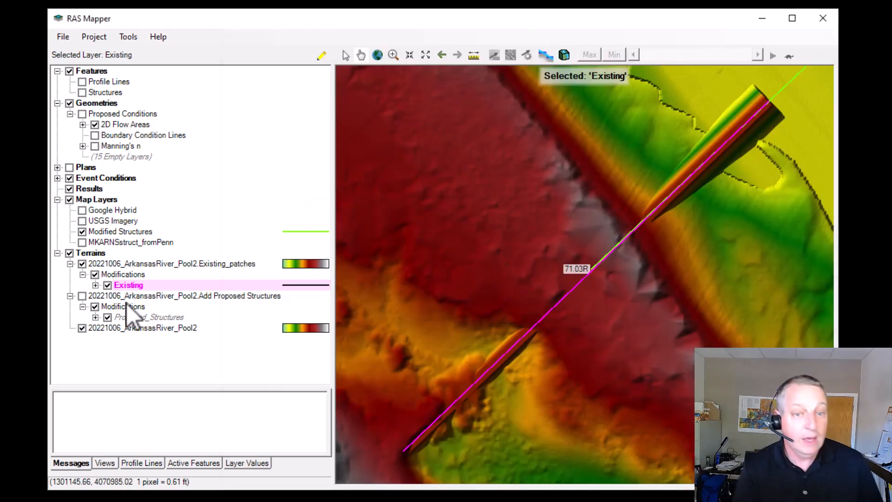
{"action": "mouse_move", "coordinate": [151, 325]}
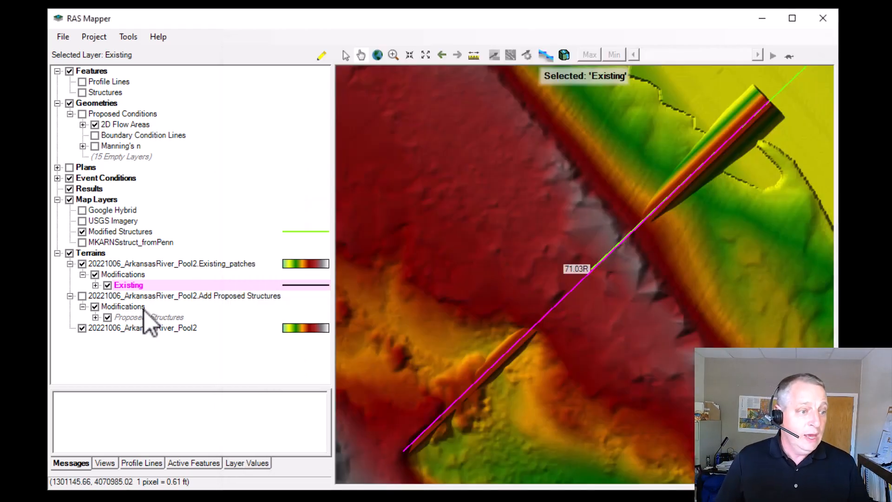
Add a new high ground line modification named 'Exis...' to the Add Proposed Structures terrain
{"action": "right_click", "coordinate": [120, 305]}
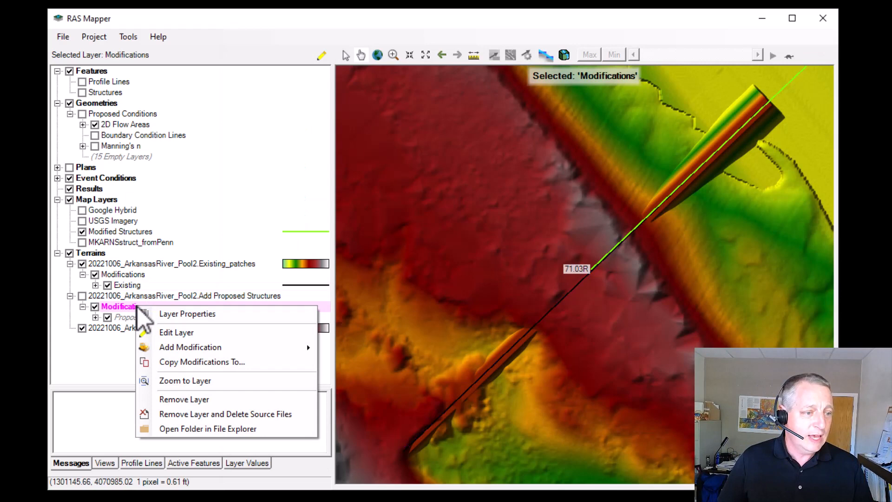
{"action": "mouse_move", "coordinate": [190, 347]}
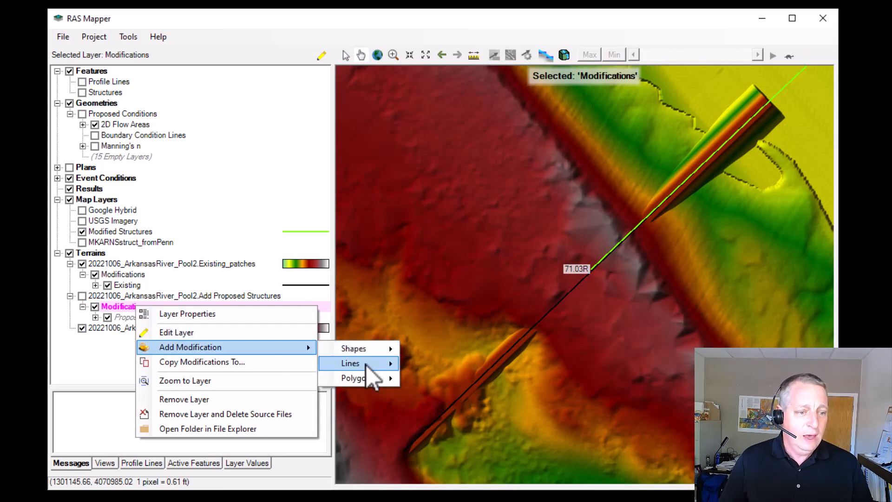
{"action": "mouse_move", "coordinate": [351, 363]}
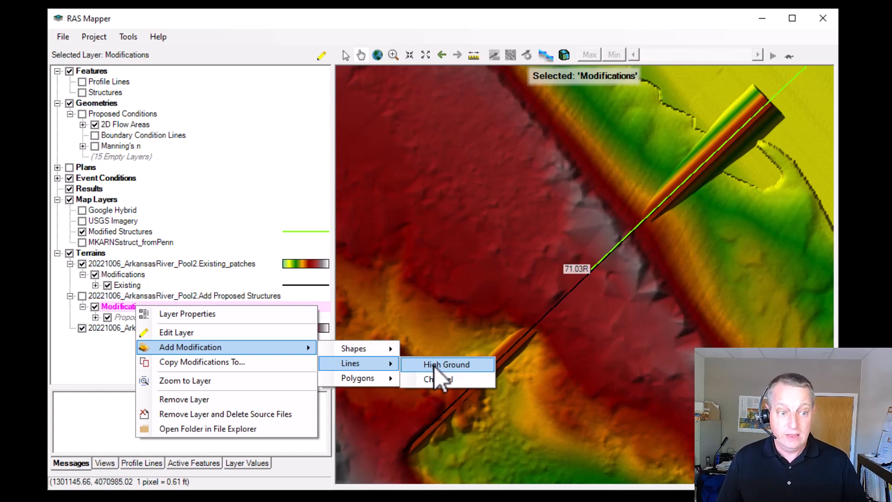
{"action": "left_click", "coordinate": [446, 364]}
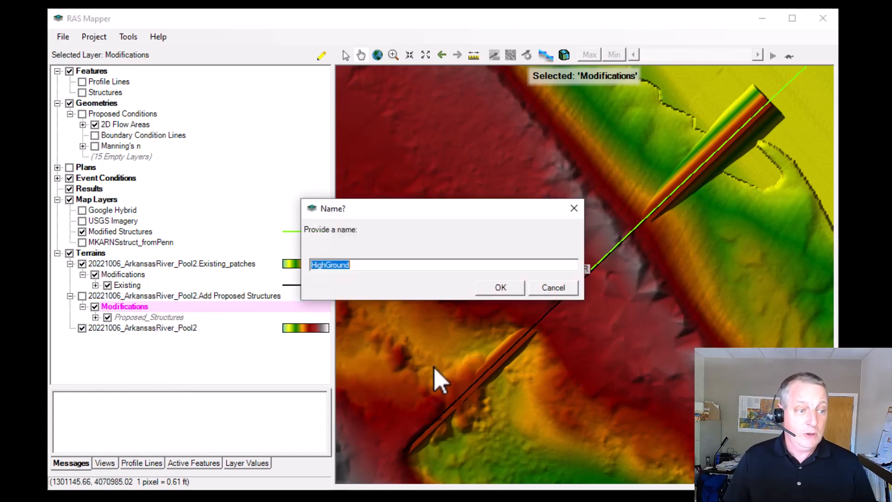
{"action": "type", "text": "Exis"}
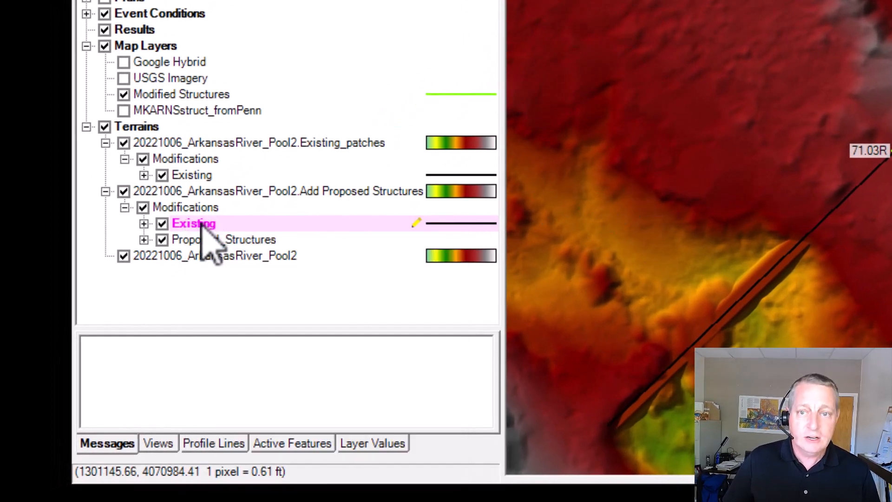
Stop editing the proposed terrain's Existing layer and close its feature table
{"action": "right_click", "coordinate": [193, 223]}
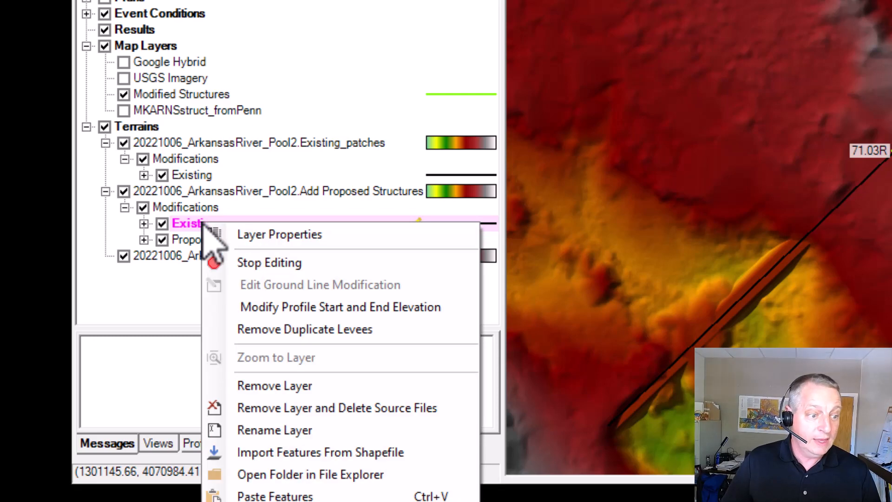
{"action": "mouse_move", "coordinate": [316, 496]}
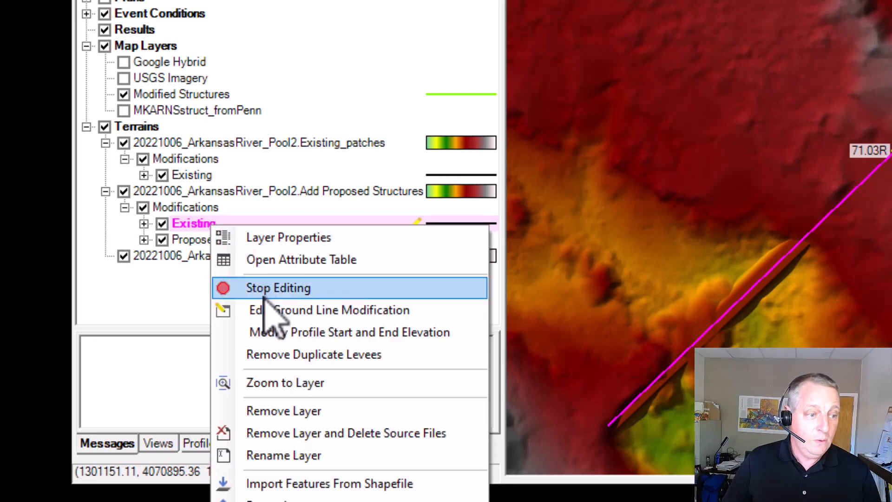
{"action": "left_click", "coordinate": [288, 237]}
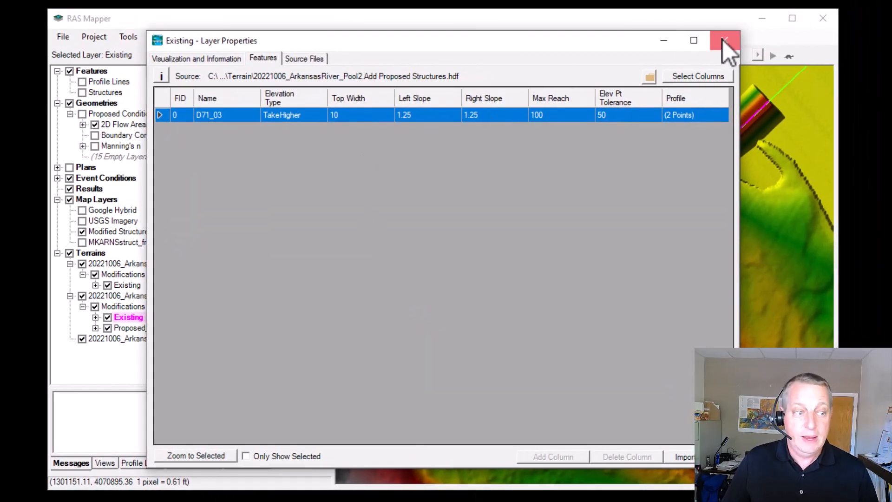
{"action": "left_click", "coordinate": [724, 40]}
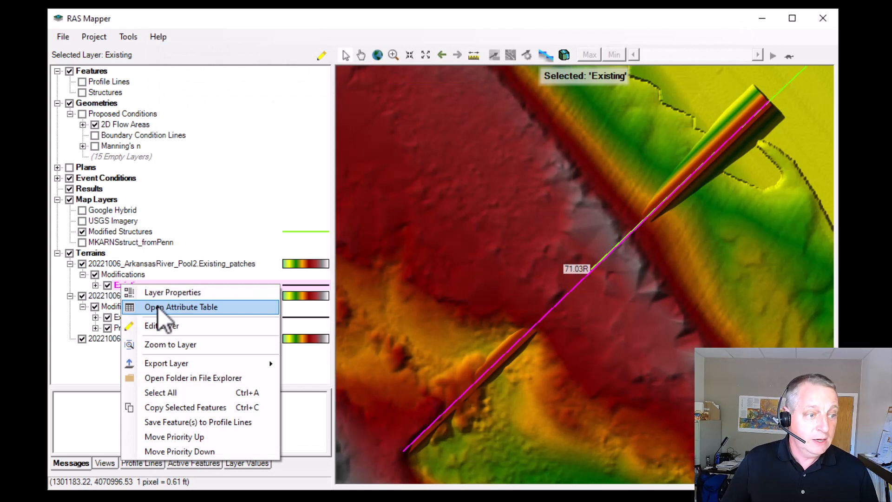
Review the Existing_patches terrain's Existing feature table and close it
{"action": "left_click", "coordinate": [181, 306]}
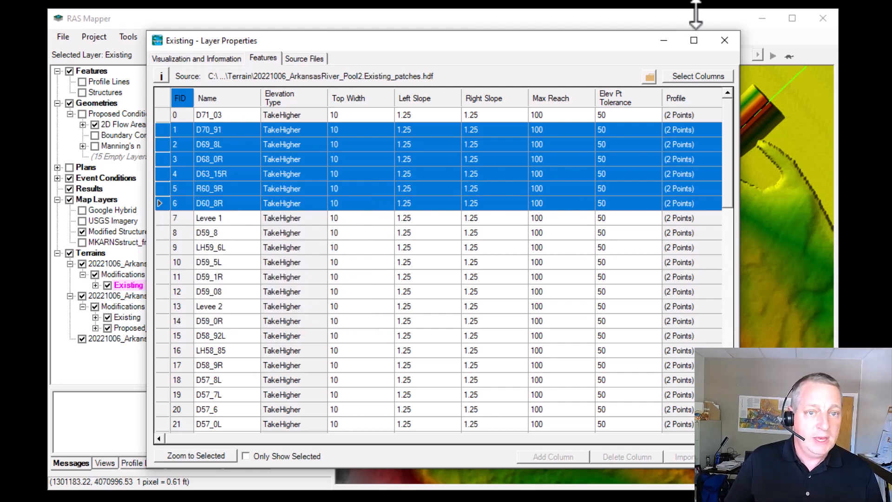
{"action": "left_click", "coordinate": [724, 40]}
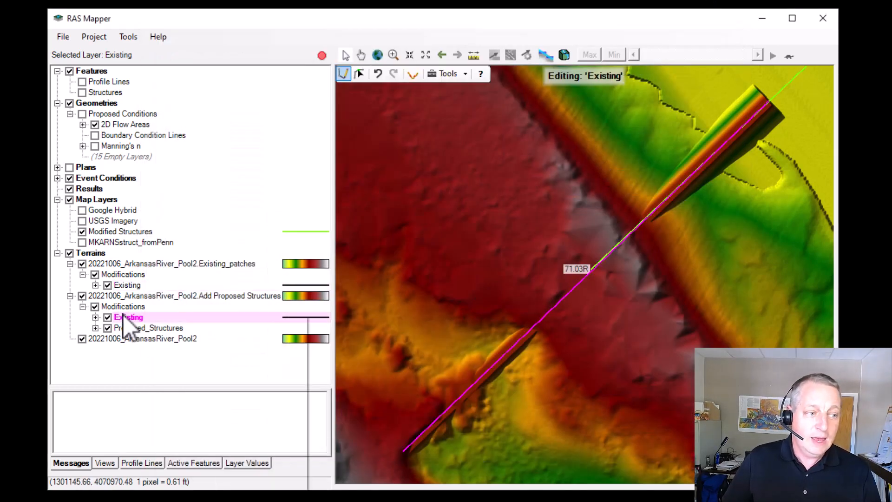
{"action": "double_click", "coordinate": [128, 317]}
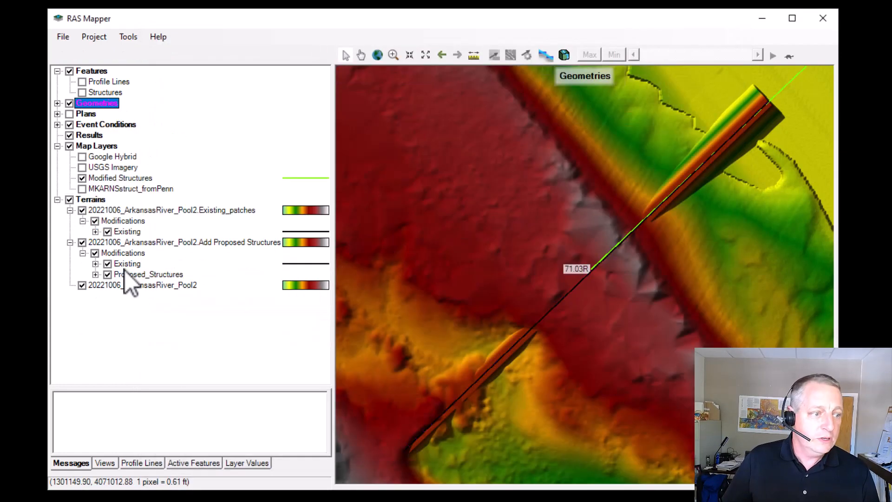
Paste the copied levee features into the proposed Existing layer and view its 17-feature table
{"action": "right_click", "coordinate": [127, 263]}
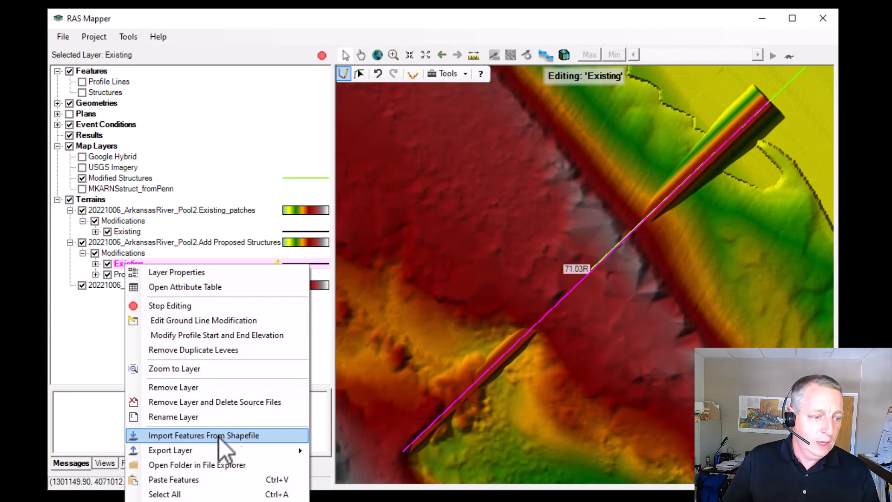
{"action": "left_click", "coordinate": [203, 435]}
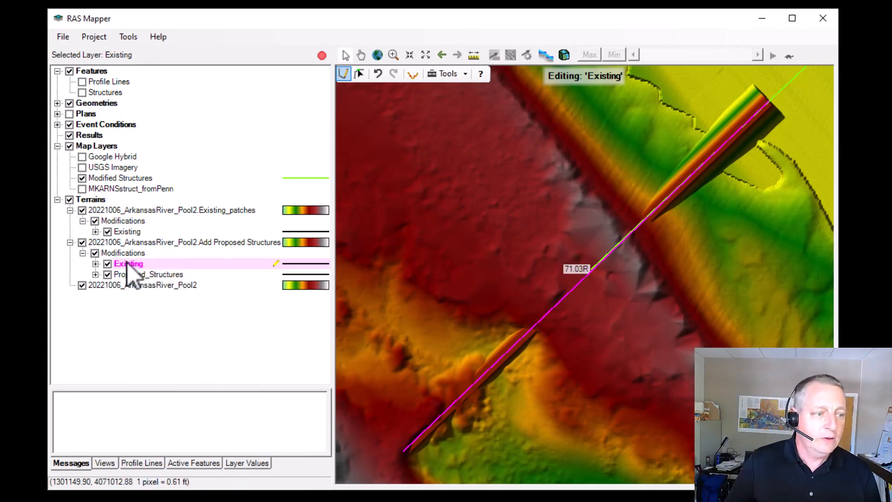
{"action": "double_click", "coordinate": [129, 263]}
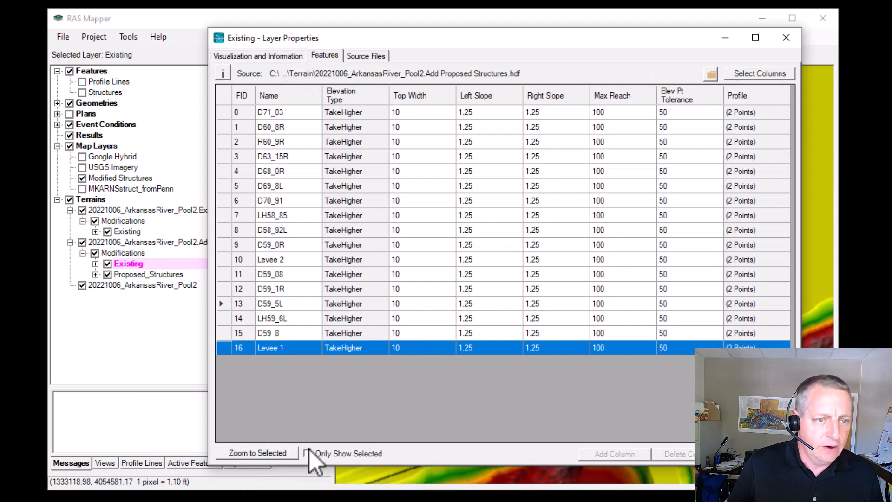
{"action": "mouse_move", "coordinate": [563, 364]}
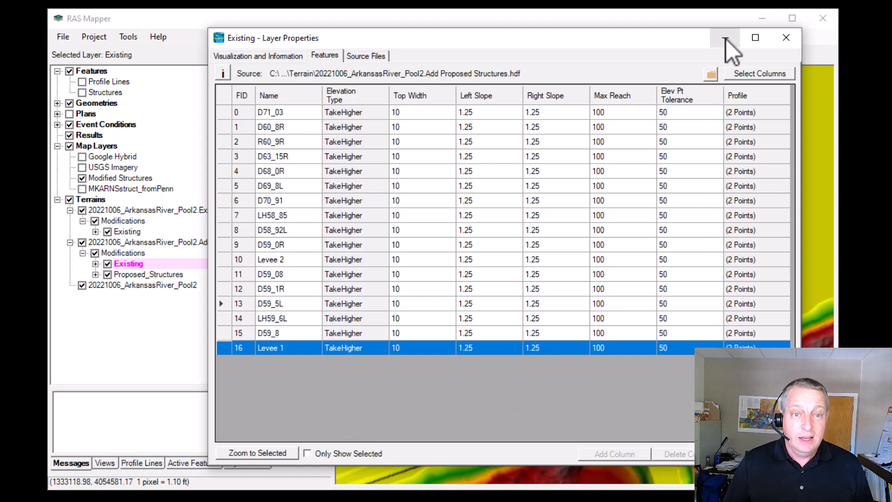
Close the feature table to return to the map view of Levee 1
{"action": "left_click", "coordinate": [724, 37]}
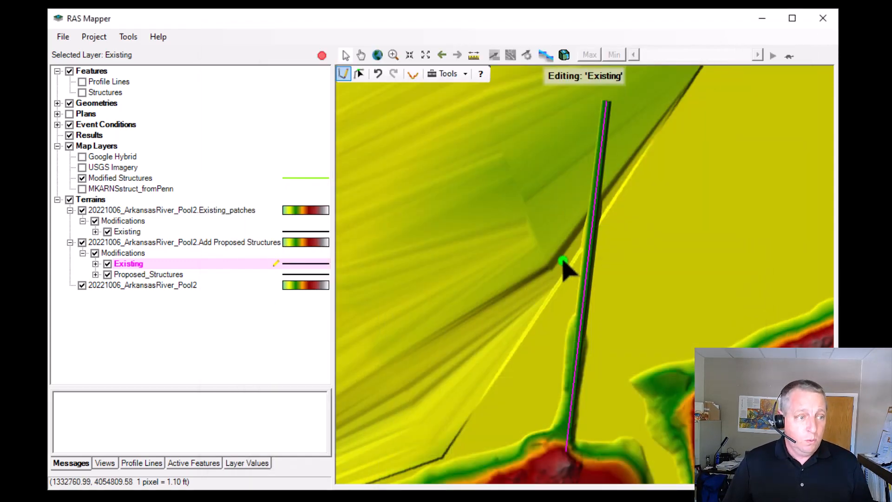
{"action": "mouse_move", "coordinate": [629, 387]}
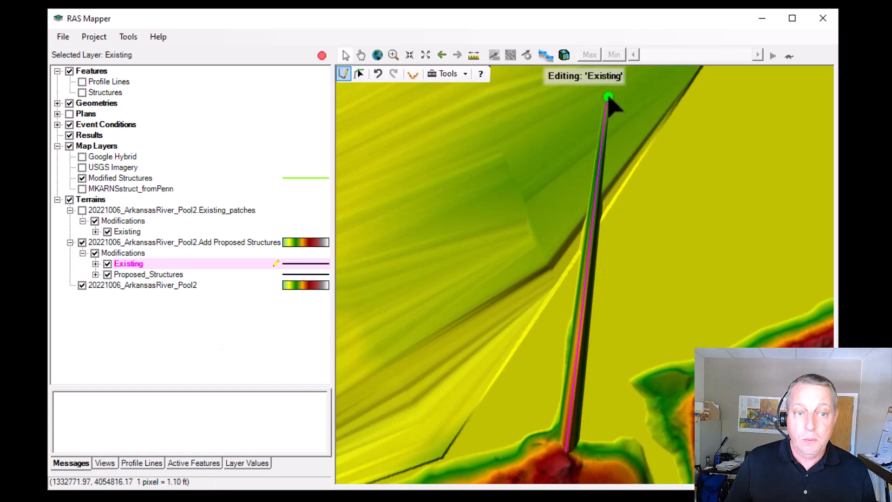
{"action": "mouse_move", "coordinate": [609, 108]}
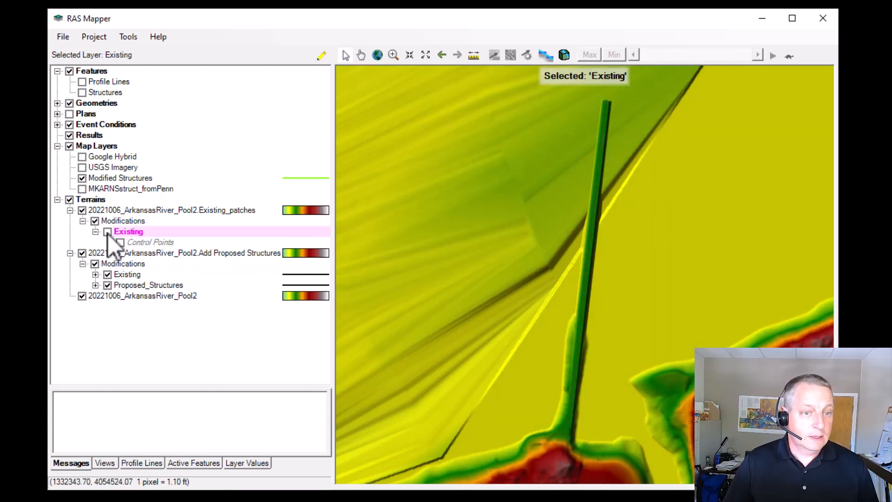
Review Levee 1's ground line profile in the patches terrain's Existing layer without changes
{"action": "left_click", "coordinate": [107, 232]}
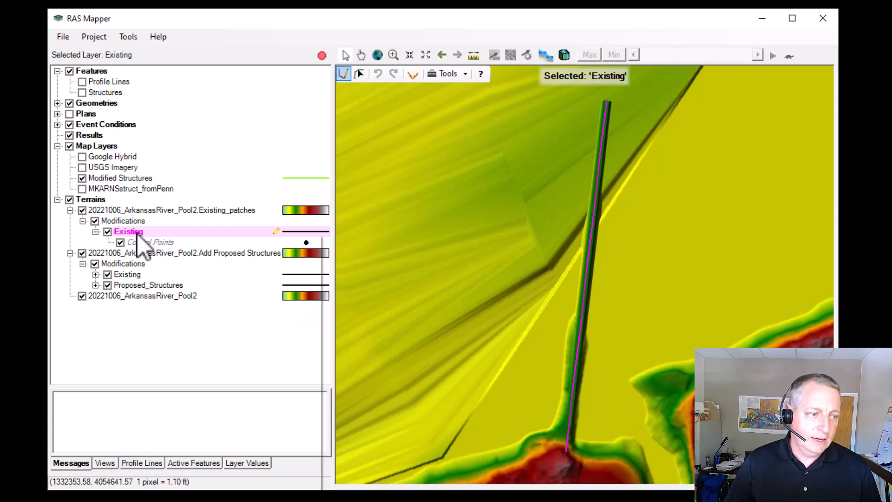
{"action": "right_click", "coordinate": [129, 232]}
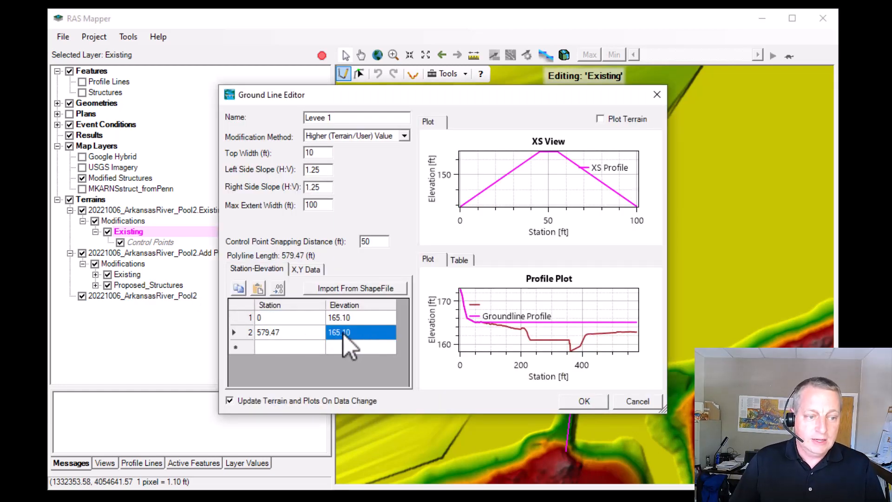
{"action": "mouse_move", "coordinate": [663, 145]}
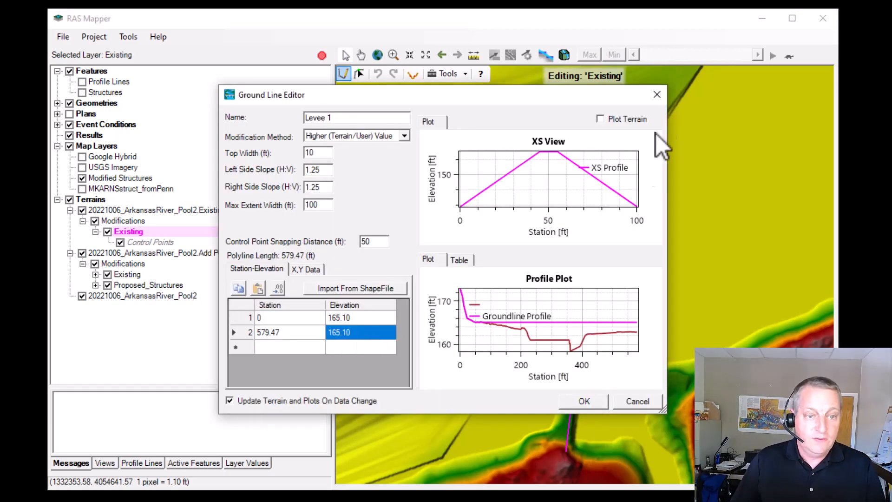
{"action": "left_click", "coordinate": [584, 401]}
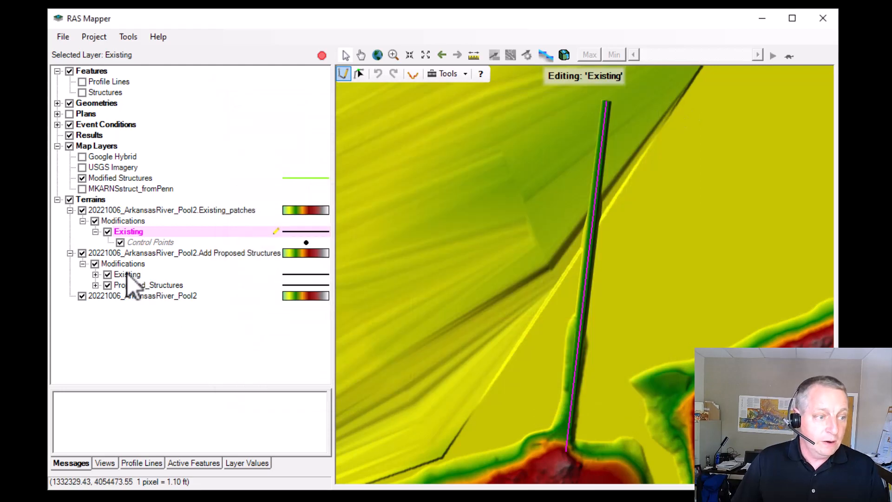
Set both station elevations of the proposed terrain's Levee 1 to 165.10 ft and apply
{"action": "left_click", "coordinate": [128, 274]}
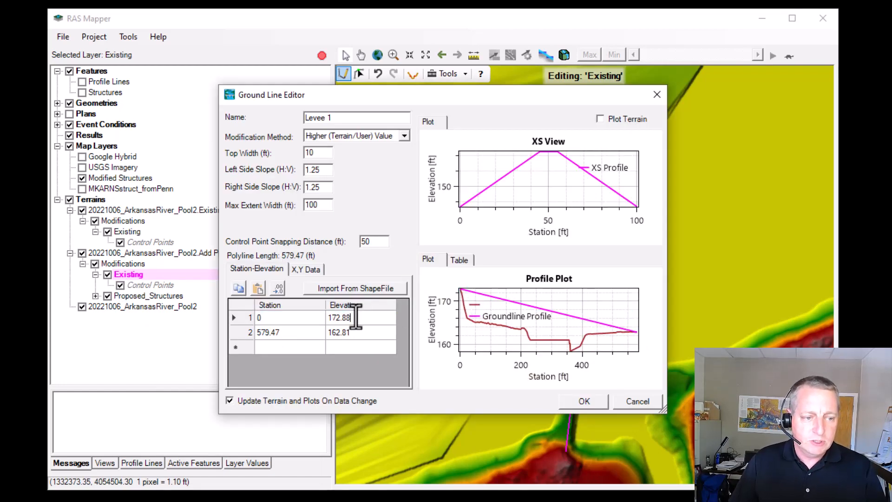
{"action": "type", "text": "165.10"}
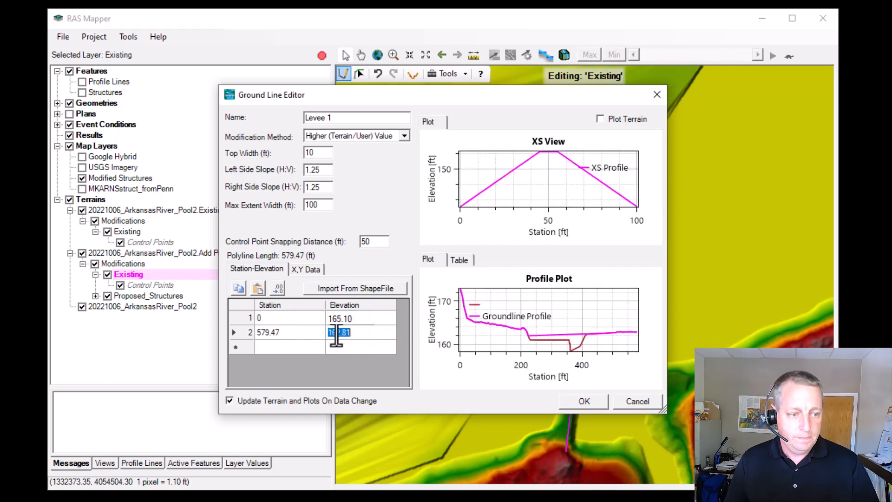
{"action": "type", "text": "165.10"}
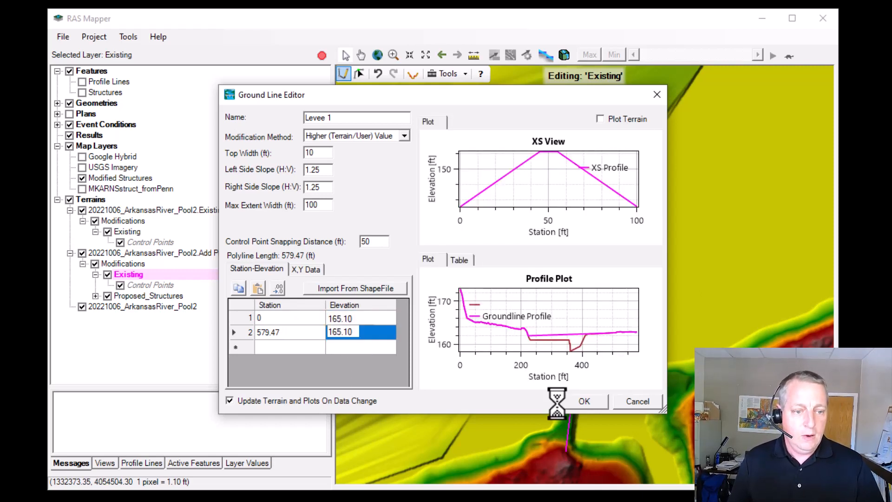
{"action": "left_click", "coordinate": [584, 401]}
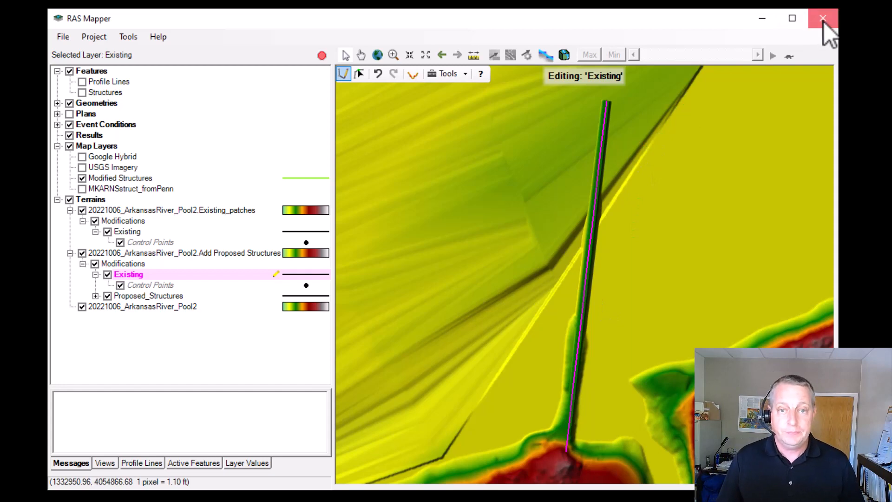
Quit HEC-RAS Mapper, answering No to saving the modification edits
{"action": "left_click", "coordinate": [822, 19]}
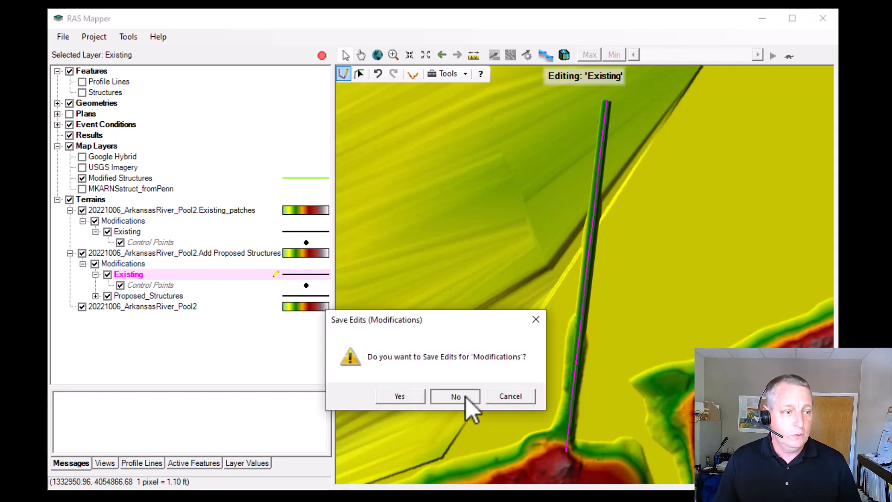
{"action": "left_click", "coordinate": [455, 396]}
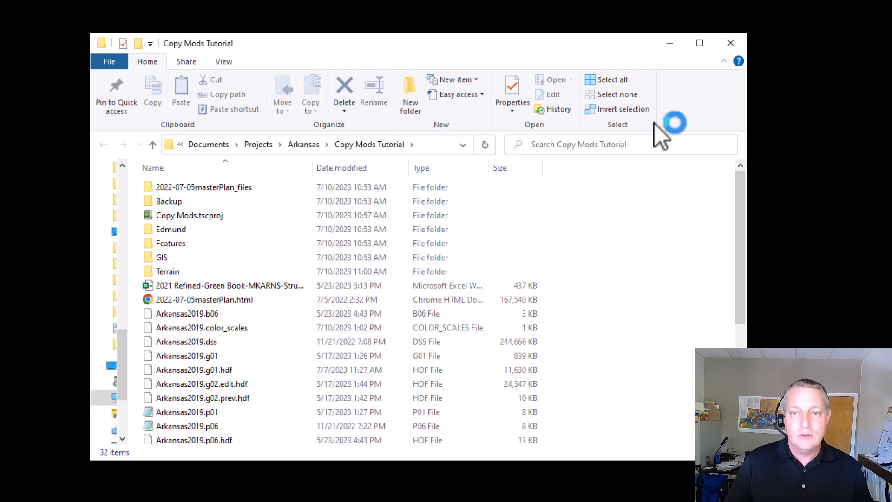
Enter the project's Terrain folder in File Explorer
{"action": "left_click", "coordinate": [168, 272]}
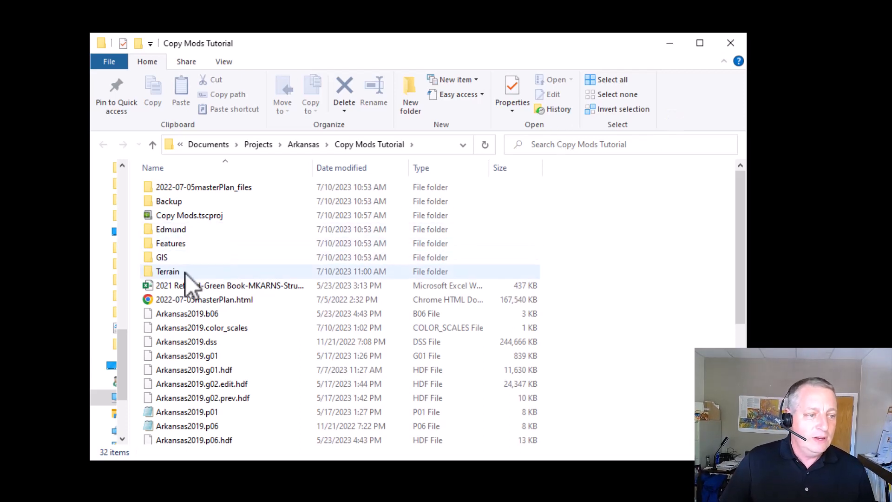
{"action": "left_click", "coordinate": [167, 271]}
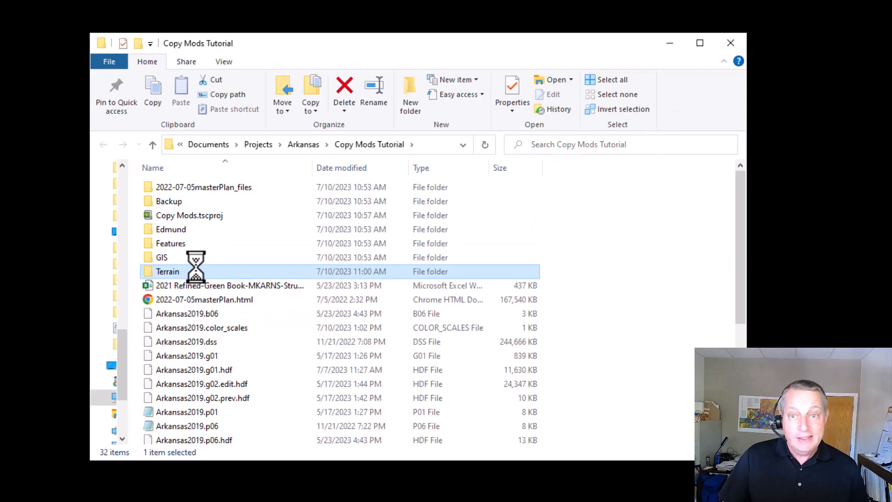
{"action": "double_click", "coordinate": [167, 271]}
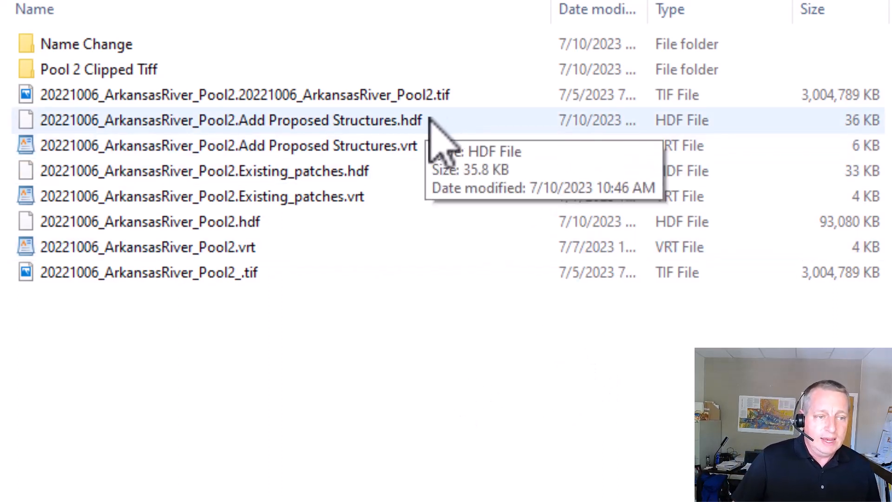
Open 20221006_ArkansasRiver_Pool2.Add Proposed Structures.hdf in HDFView
{"action": "left_click", "coordinate": [228, 146]}
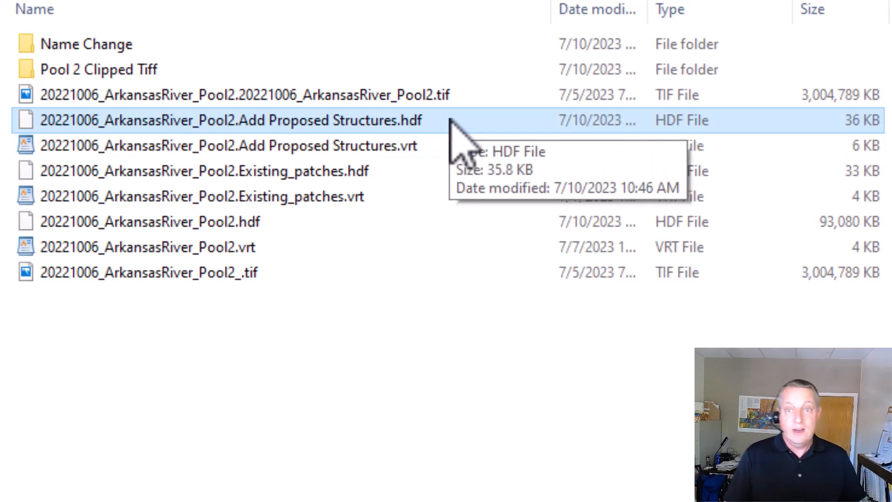
{"action": "left_click", "coordinate": [245, 95]}
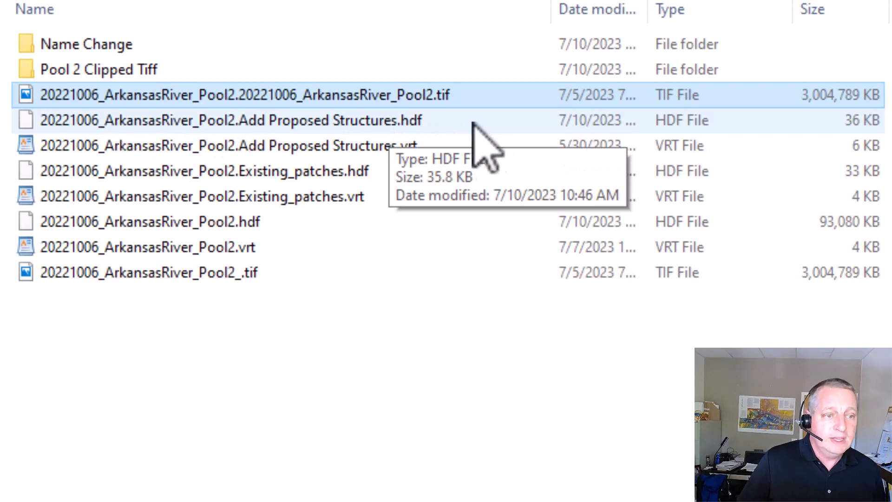
{"action": "left_click", "coordinate": [227, 120]}
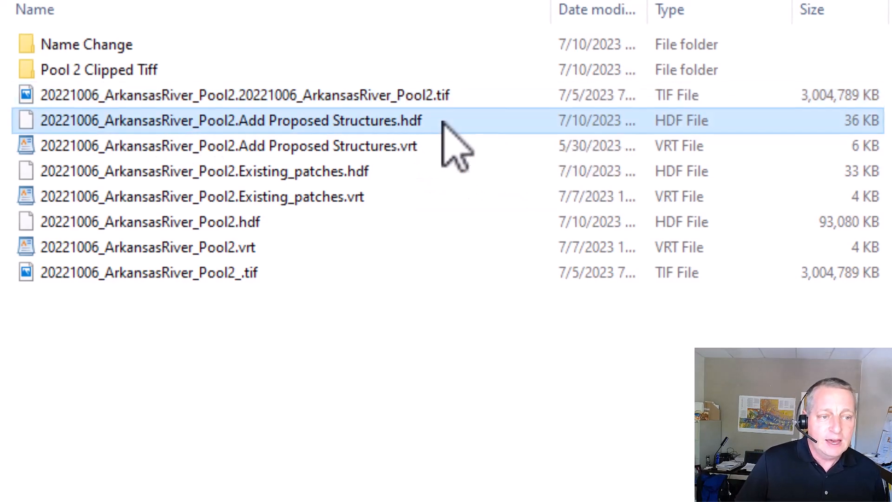
{"action": "double_click", "coordinate": [231, 120]}
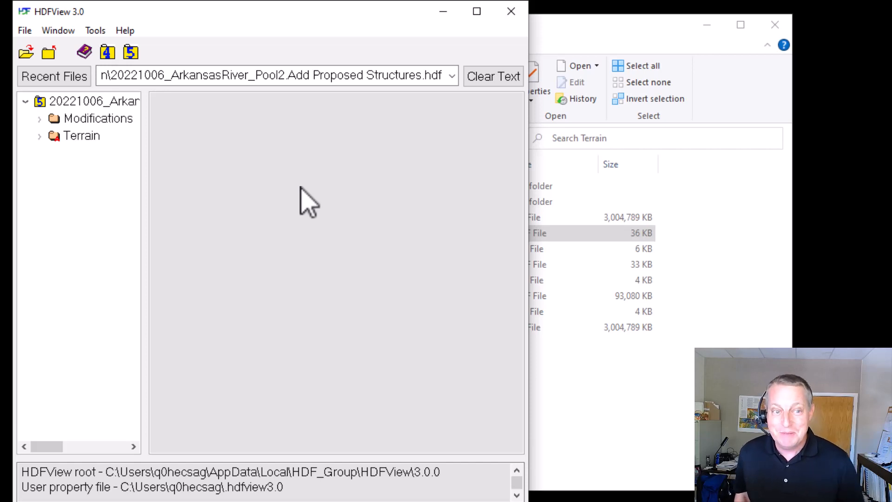
{"action": "mouse_move", "coordinate": [151, 196]}
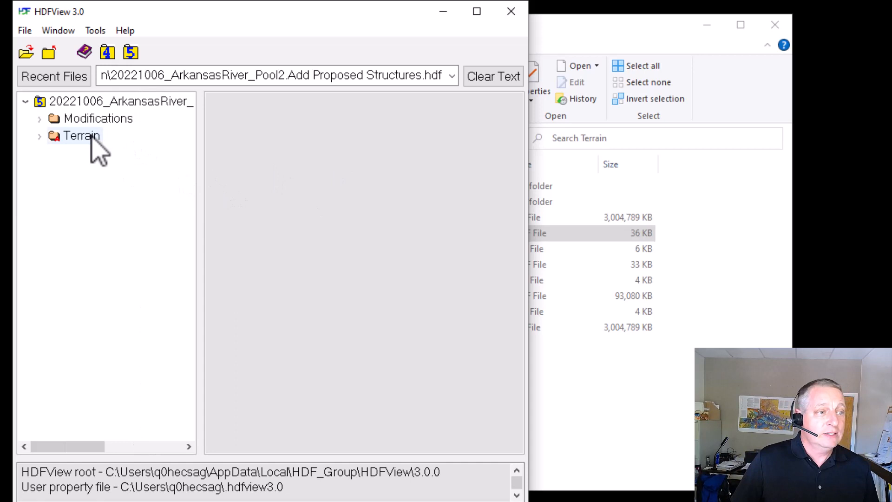
Expand the Modifications group and load the Existing_patches HDF file alongside it
{"action": "left_click", "coordinate": [81, 136]}
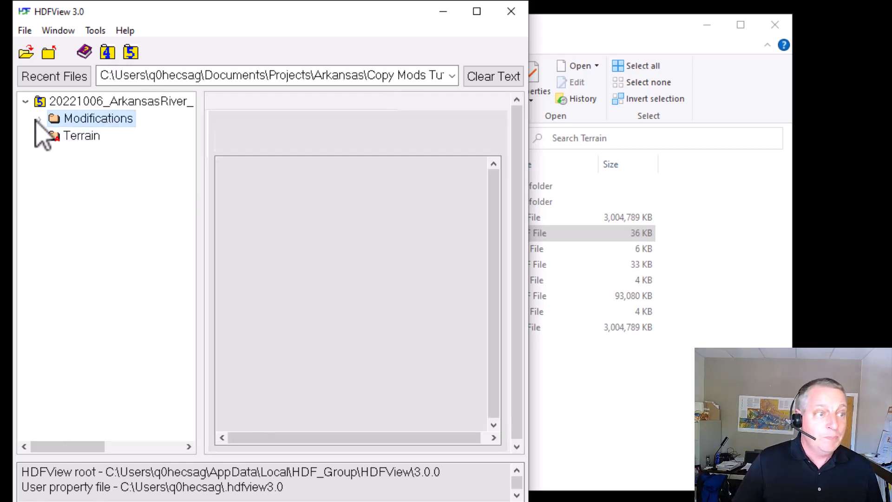
{"action": "left_click", "coordinate": [40, 118]}
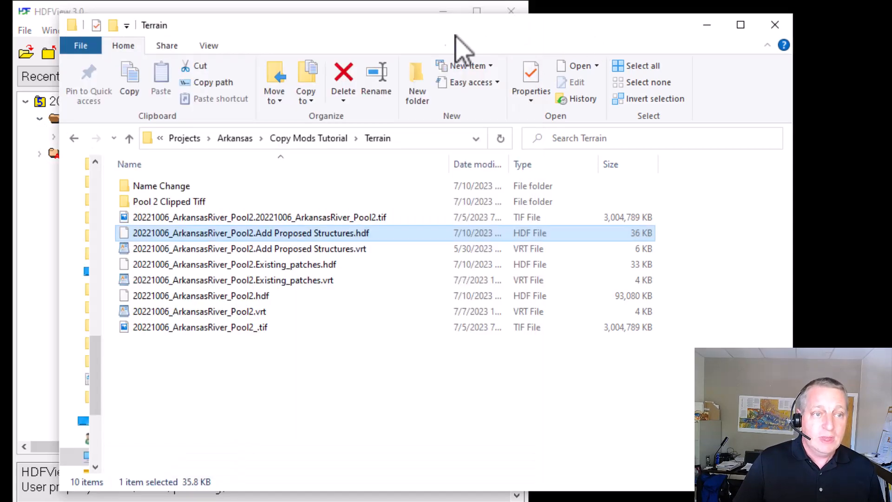
{"action": "mouse_move", "coordinate": [59, 78]}
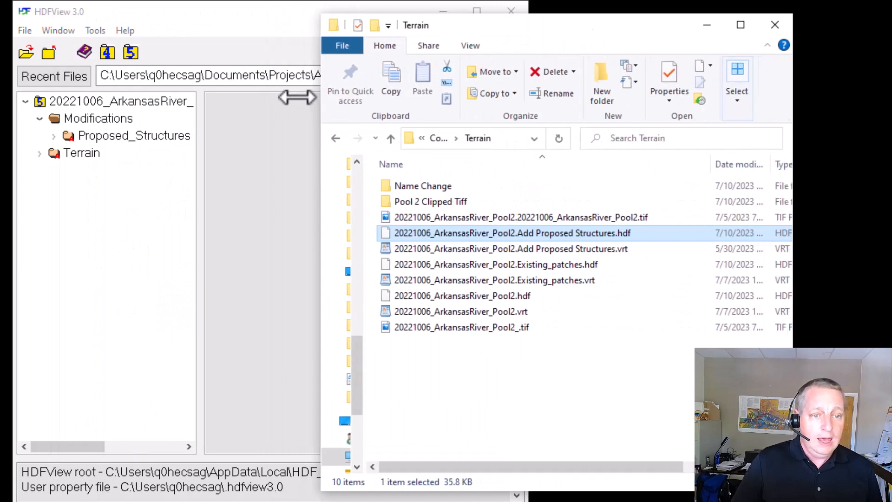
{"action": "left_click", "coordinate": [495, 264]}
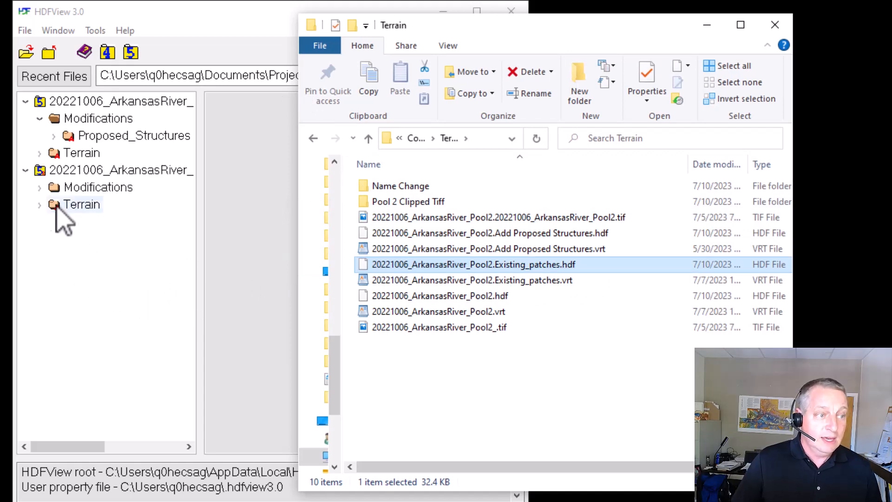
{"action": "mouse_move", "coordinate": [45, 193]}
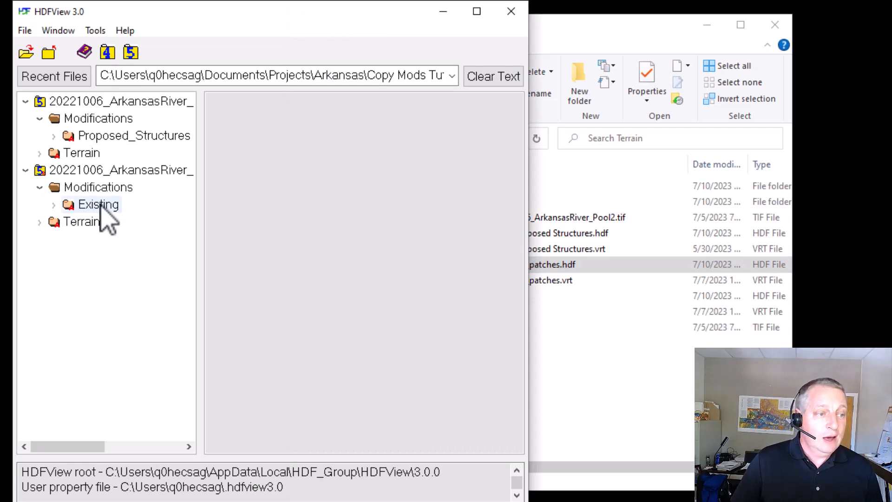
Copy the Existing layer into the Add Proposed Structures Modifications group and confirm
{"action": "right_click", "coordinate": [98, 205]}
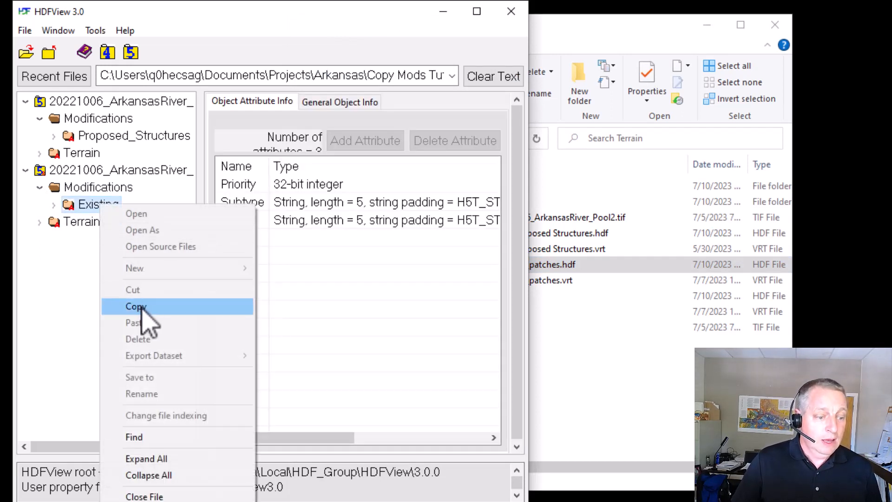
{"action": "left_click", "coordinate": [136, 306]}
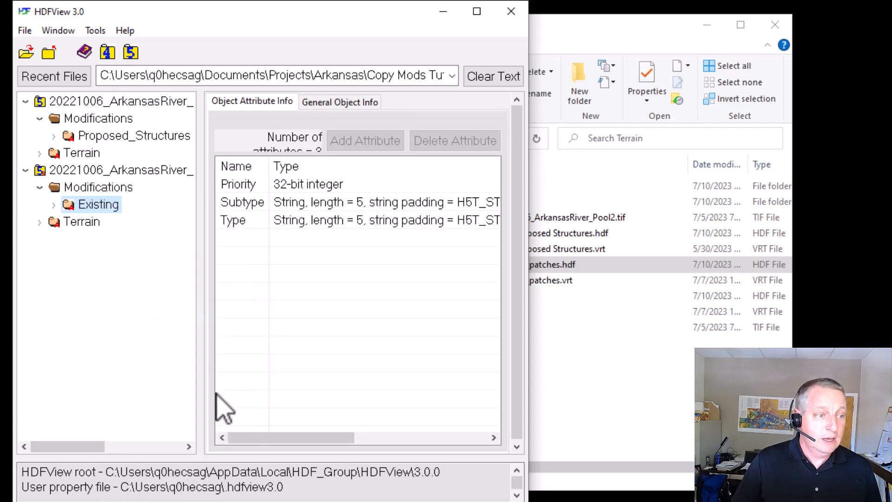
{"action": "right_click", "coordinate": [98, 118]}
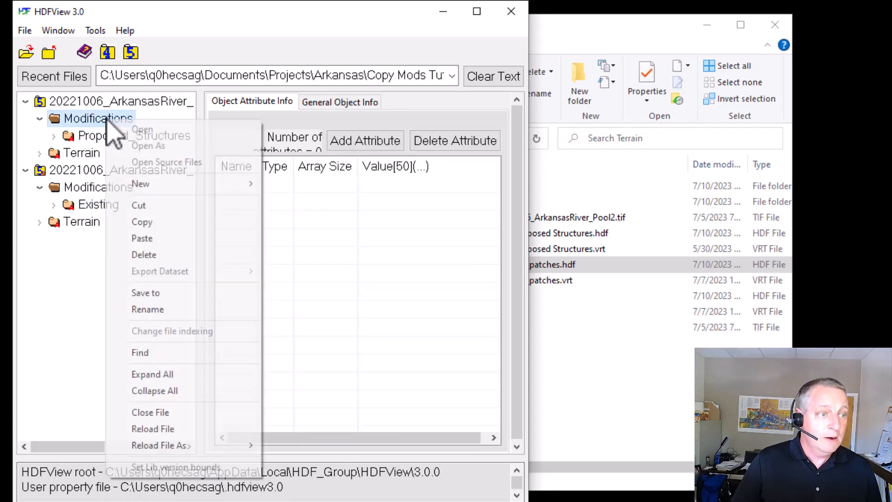
{"action": "left_click", "coordinate": [141, 238]}
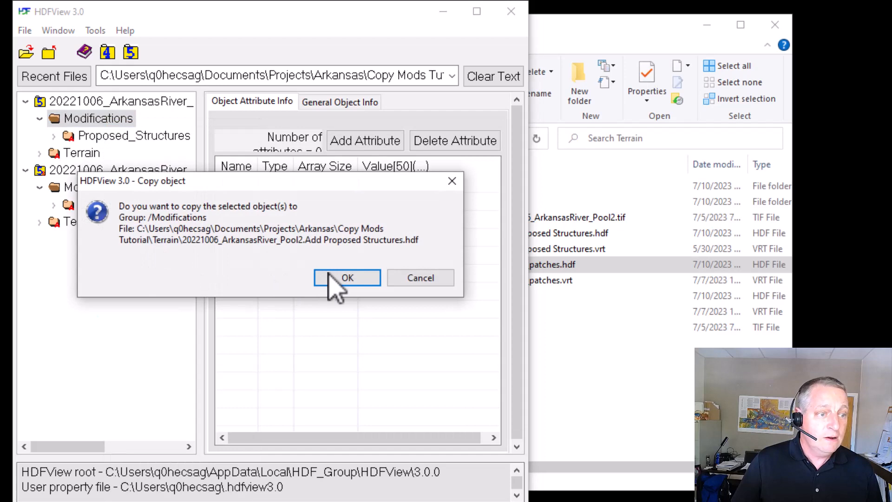
{"action": "left_click", "coordinate": [347, 278]}
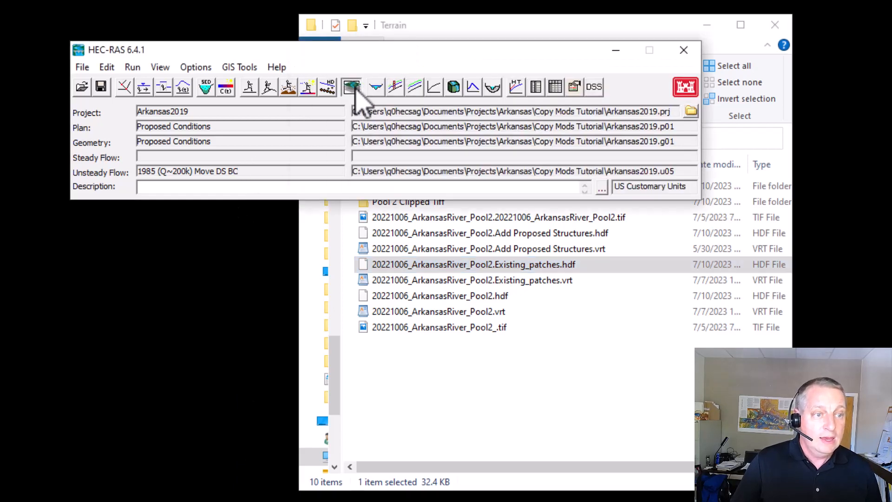
{"action": "mouse_move", "coordinate": [352, 86]}
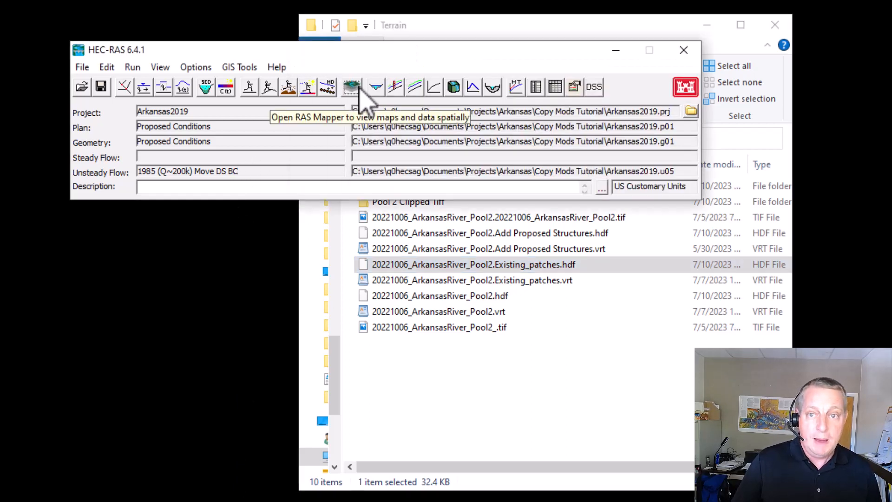
Reopen RAS Mapper and display the Existing layer under the Add Proposed Structures modifications
{"action": "left_click", "coordinate": [352, 87]}
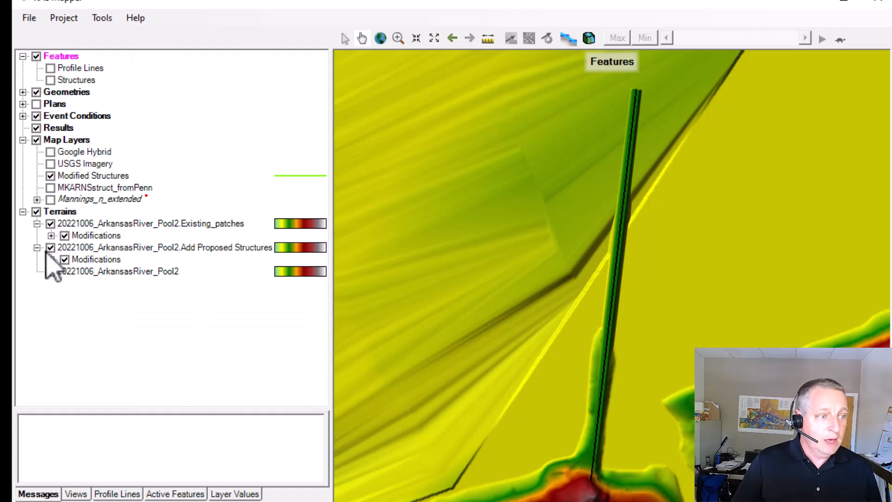
{"action": "left_click", "coordinate": [50, 259]}
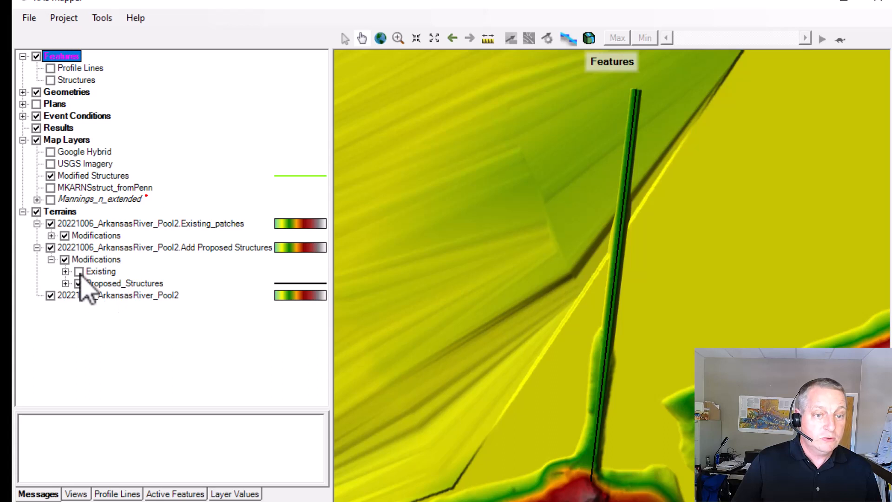
{"action": "left_click", "coordinate": [79, 272]}
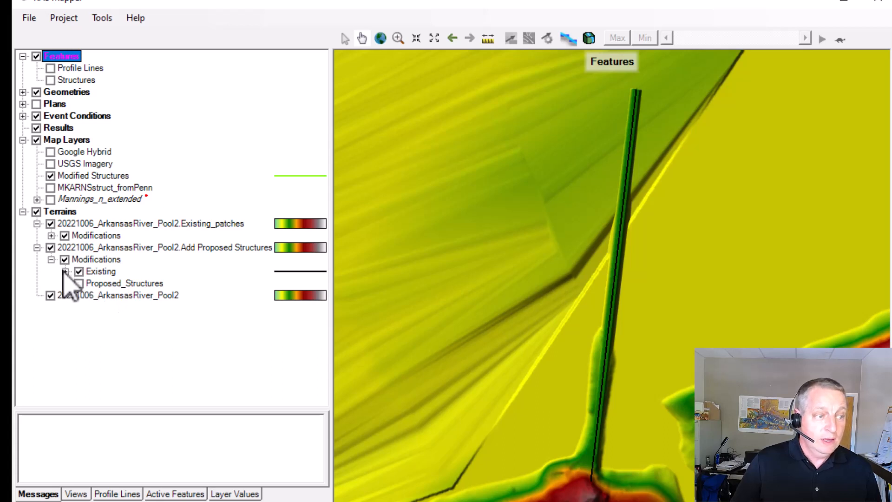